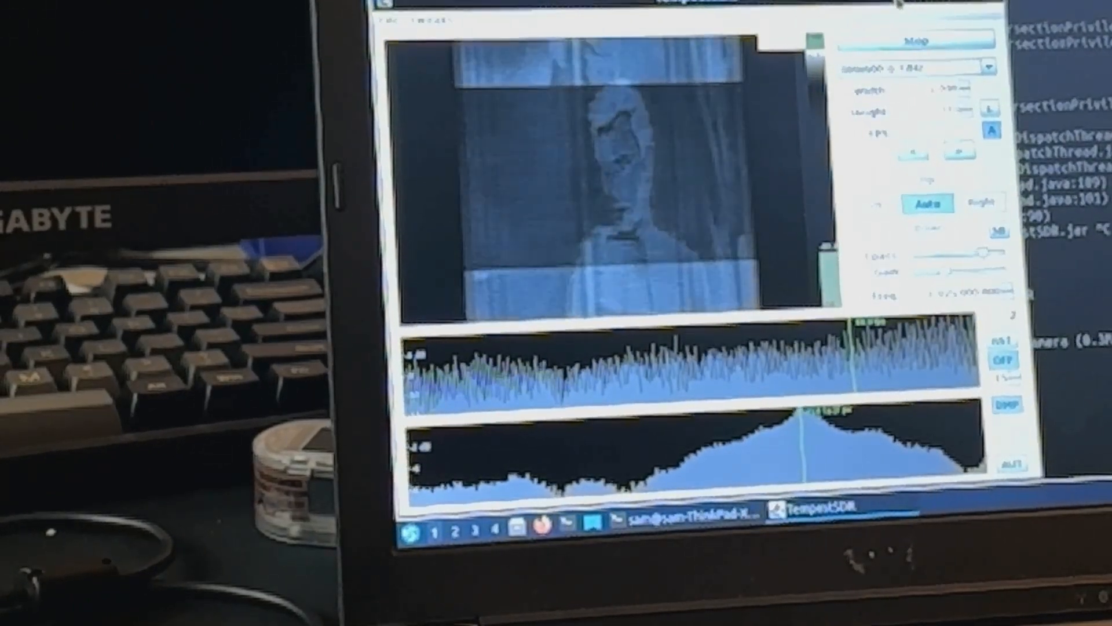
click(918, 38)
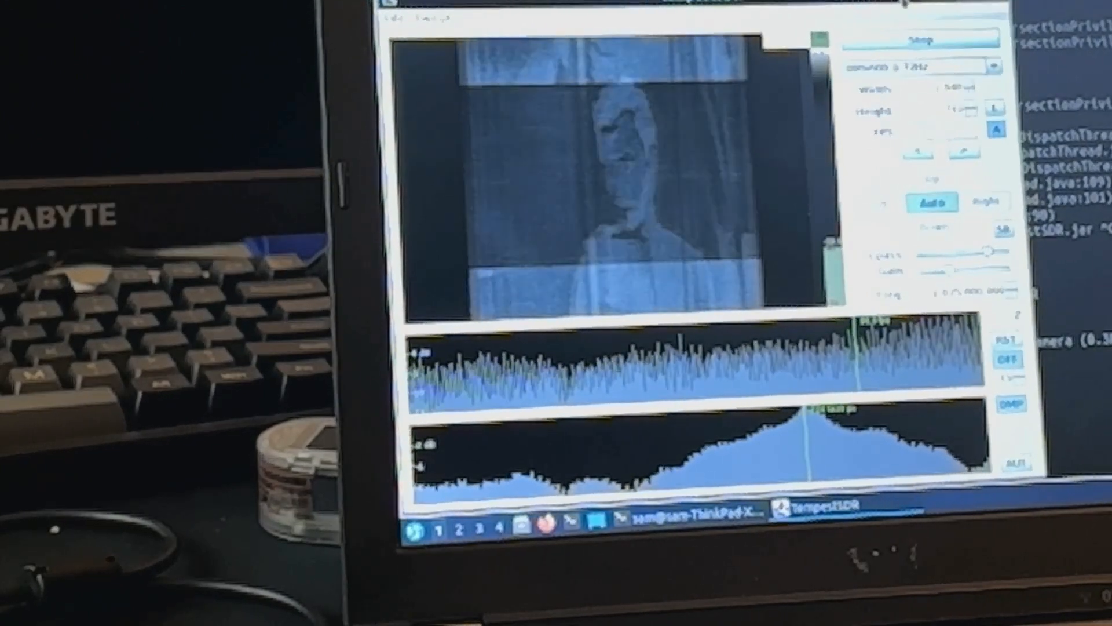